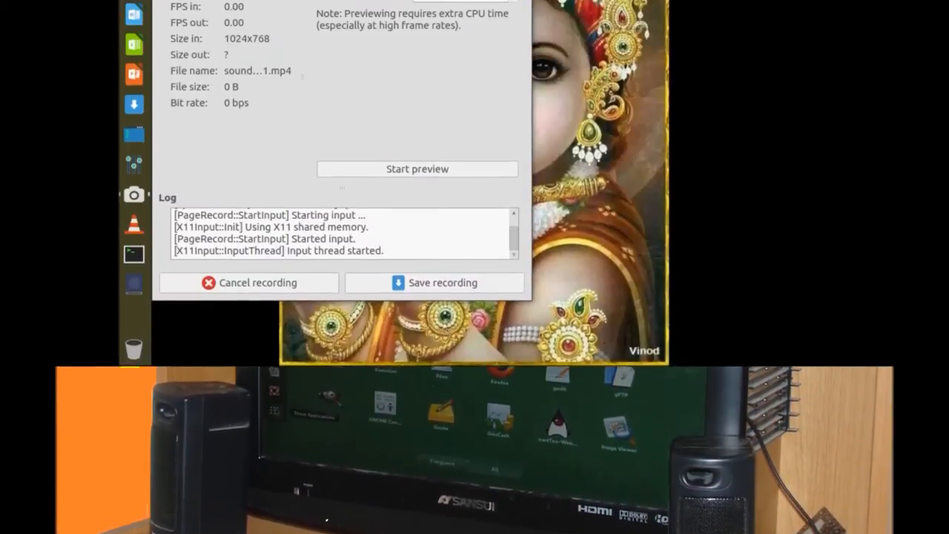
Step: Minimize the SimpleScreenRecorder window so the blank Chrome tab shows
left_click(433, 282)
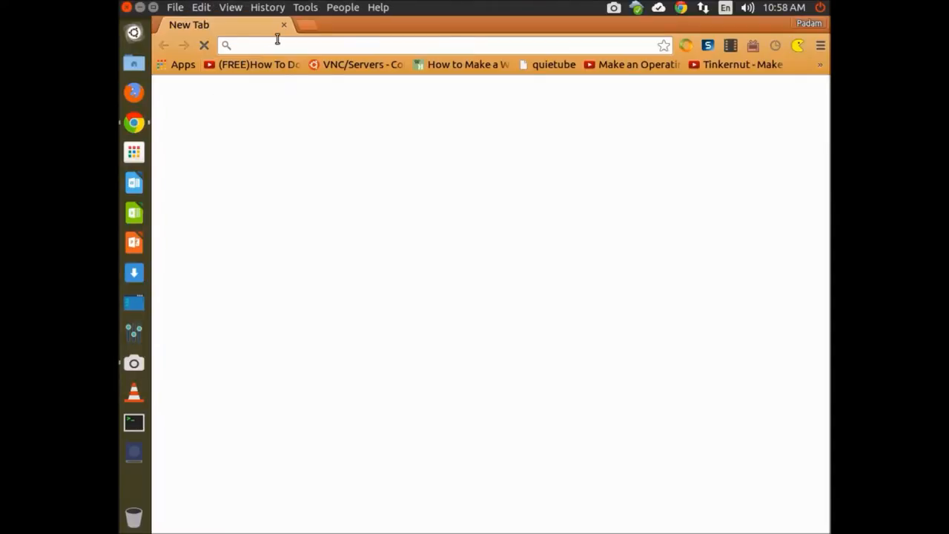
Step: Load soundcloud.com in the Chrome address bar
type("soundcloud.com")
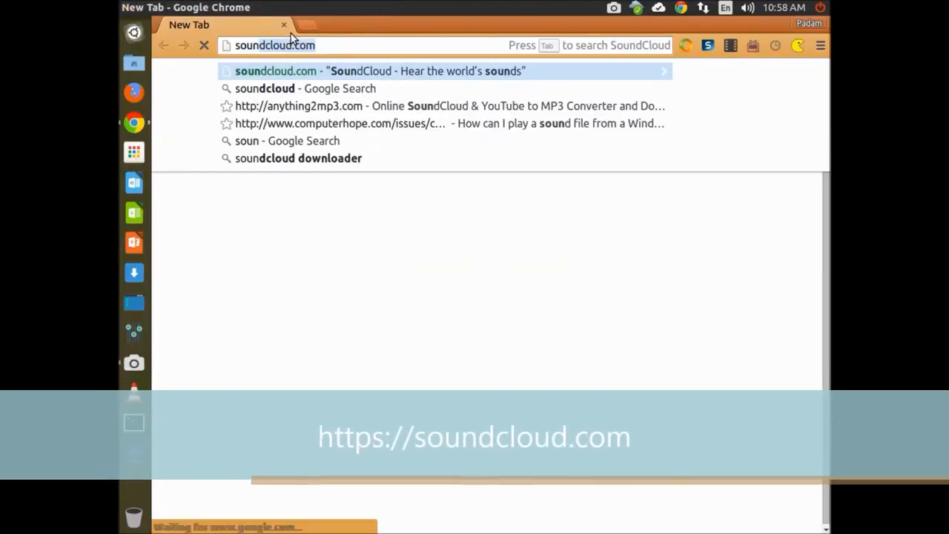
key("BackSpace")
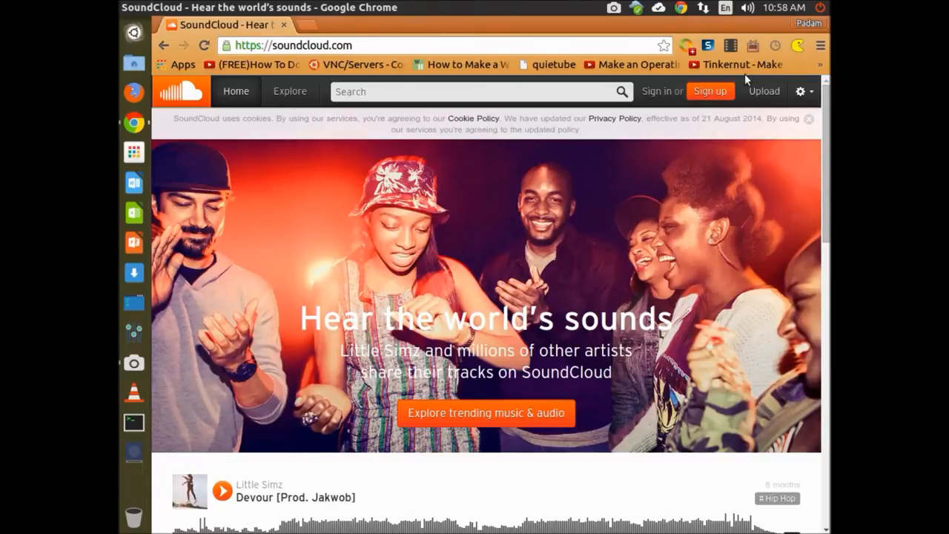
Step: Open Sign up and choose signing in with Google
left_click(655, 92)
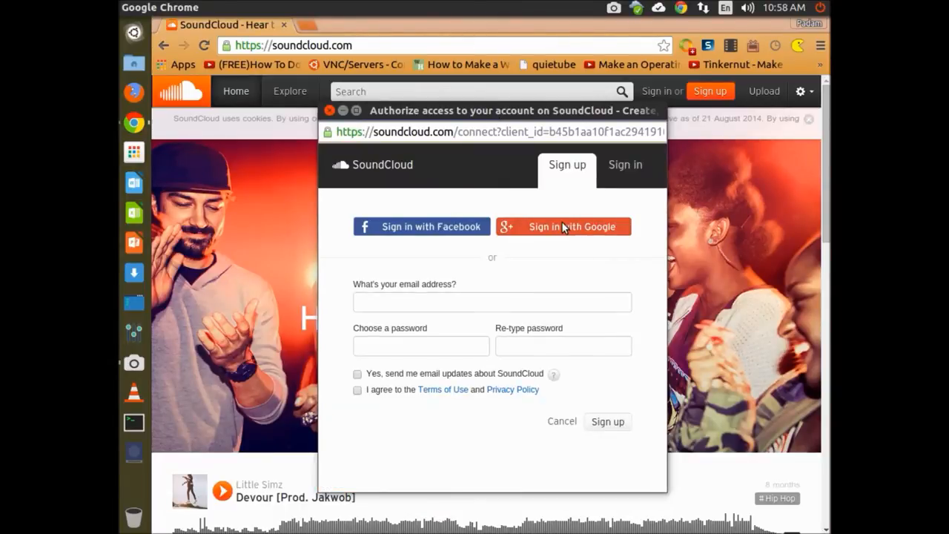
mouse_move(631, 250)
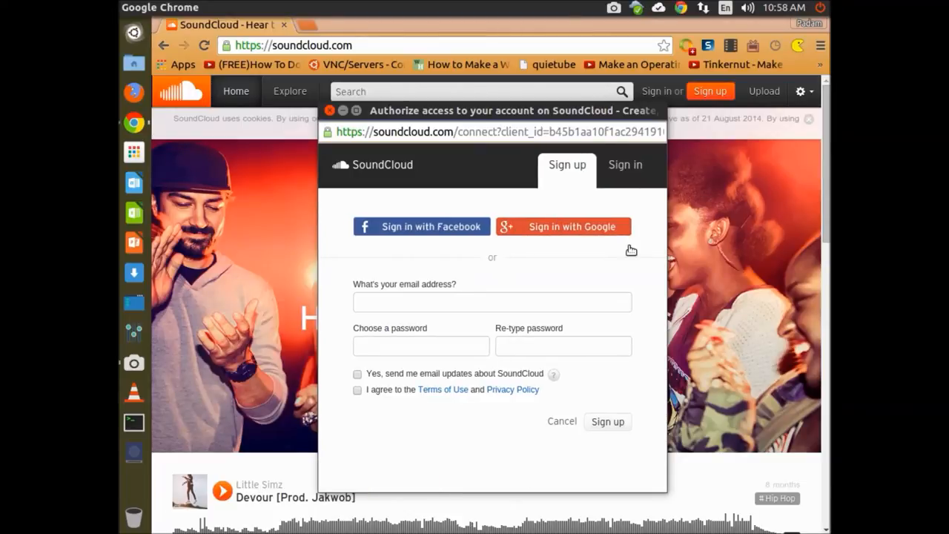
left_click(564, 226)
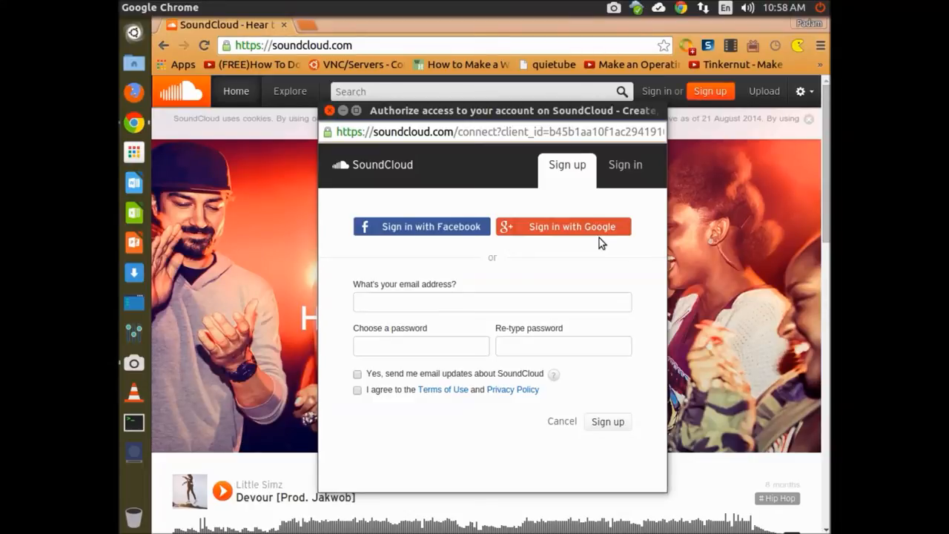
left_click(562, 226)
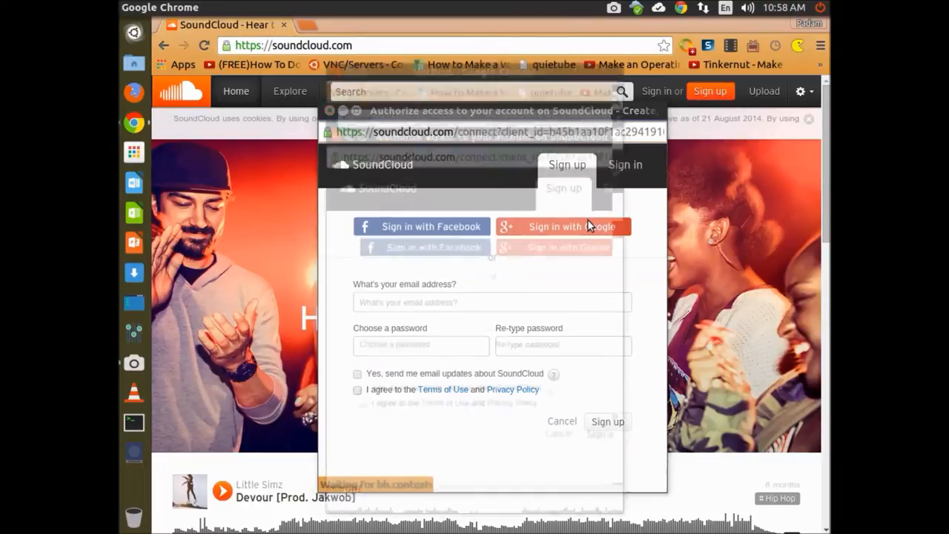
Step: Approve SoundCloud's access to the Google account's profile and email
left_click(562, 226)
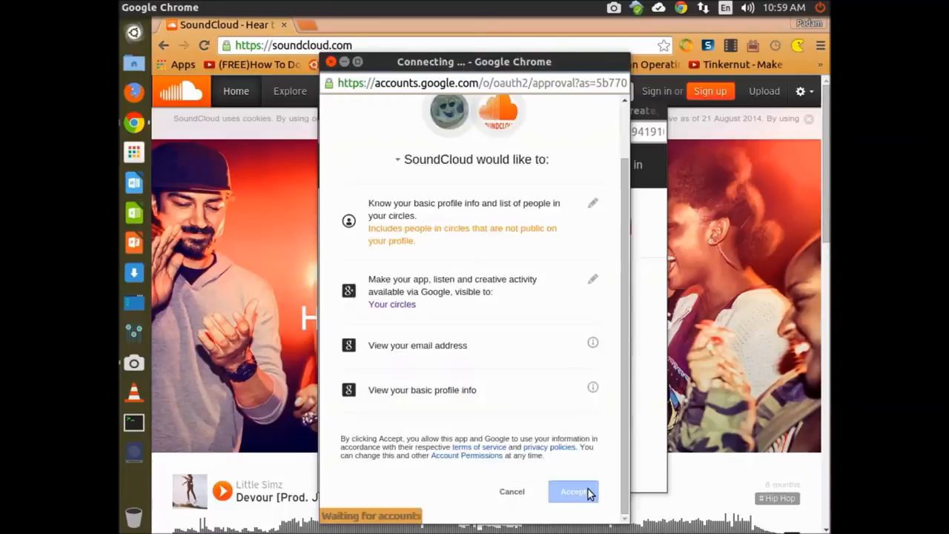
left_click(573, 490)
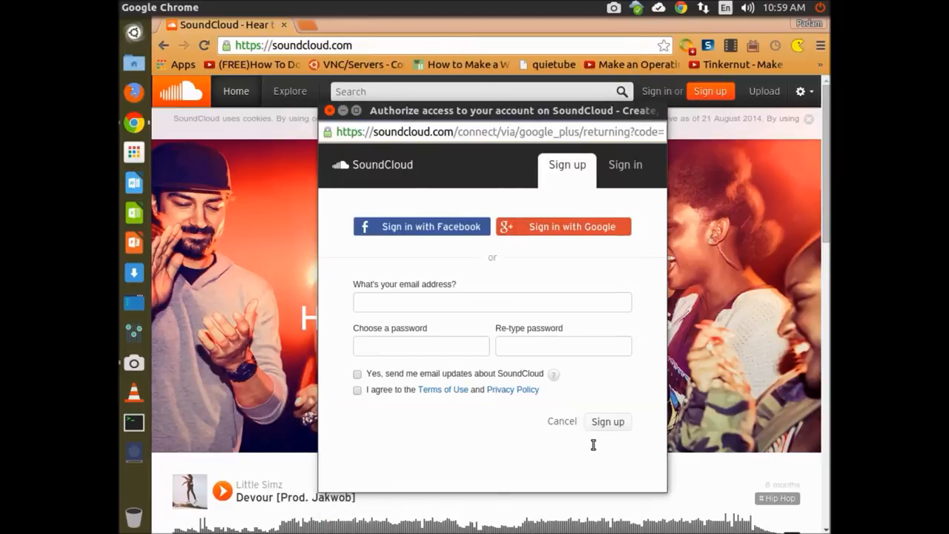
Step: Accept the Terms of Use and Privacy Policy and finish signing up
left_click(562, 226)
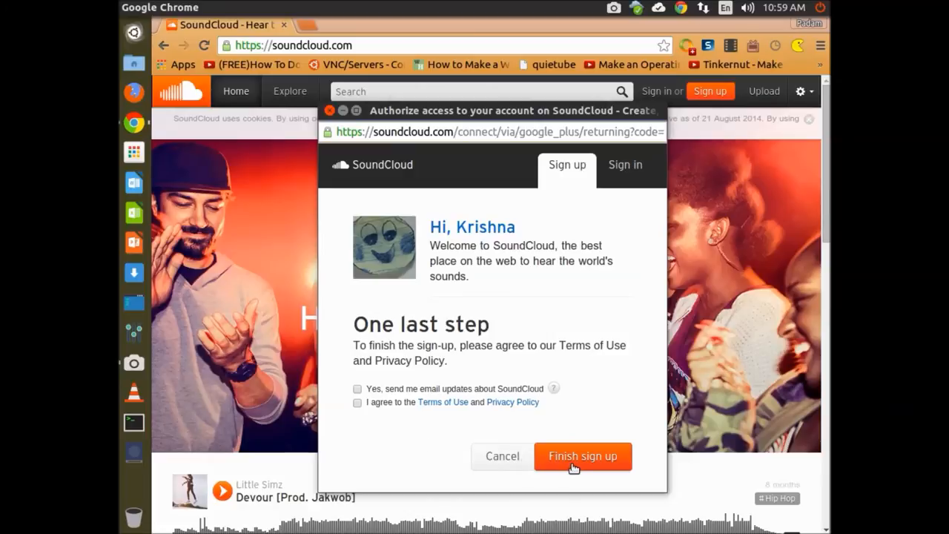
left_click(583, 455)
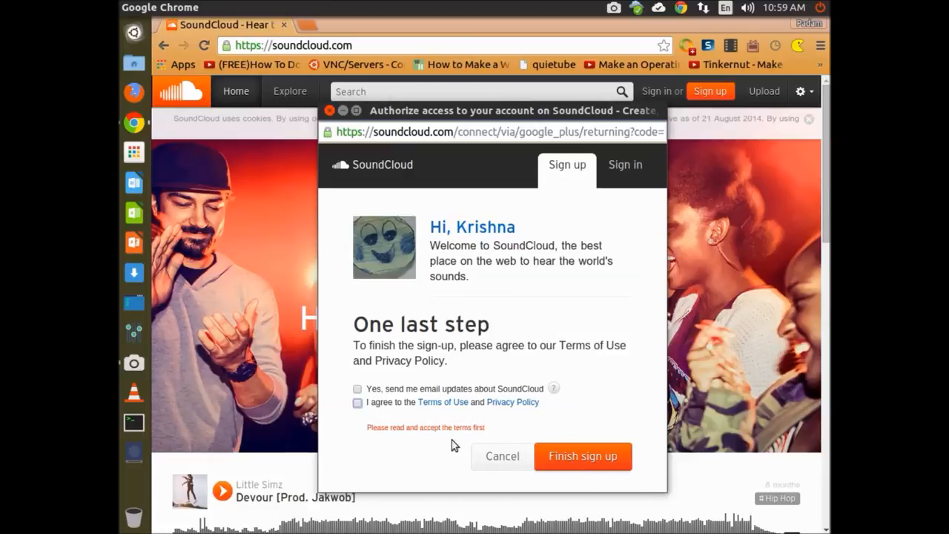
left_click(357, 402)
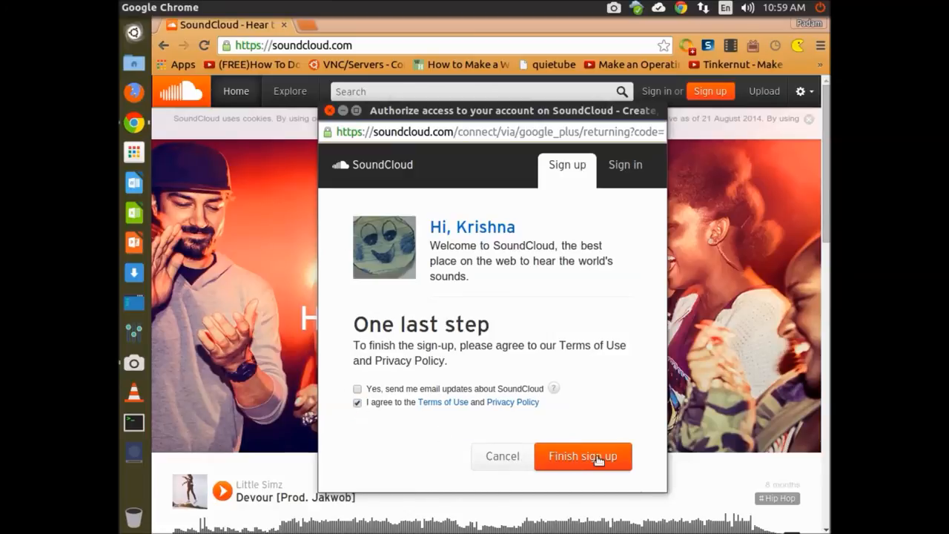
left_click(582, 455)
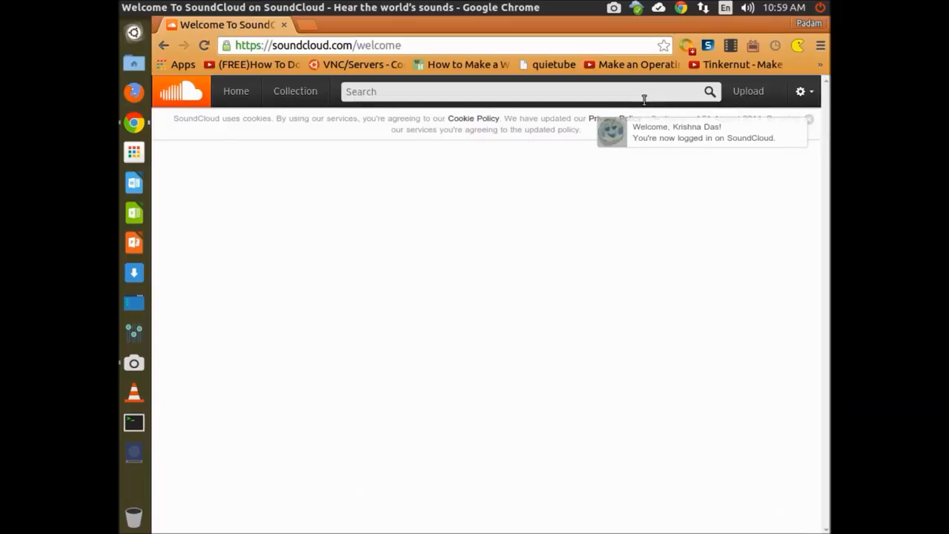
left_click(647, 224)
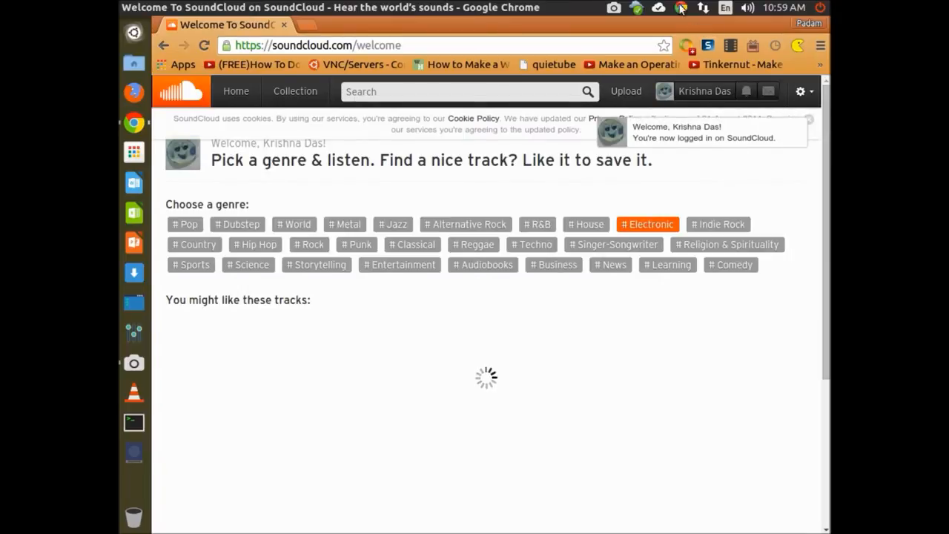